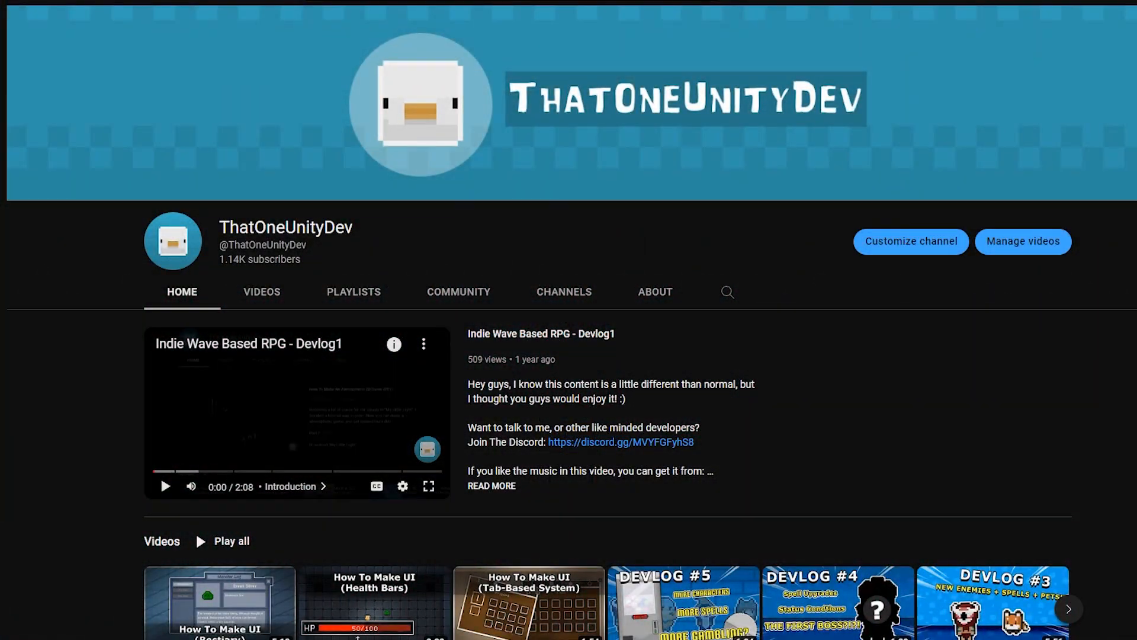
Step: Scroll down through the channel's grid of uploaded videos
{"action": "scroll", "scroll_direction": "down", "scroll_amount": 3}
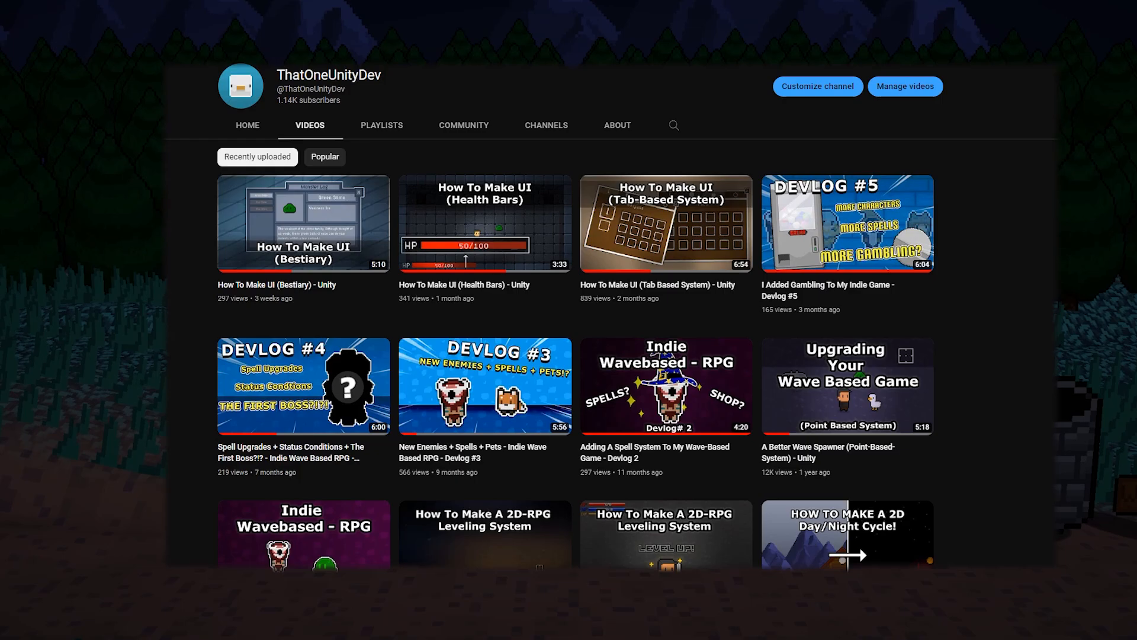
{"action": "scroll", "scroll_direction": "down", "scroll_amount": 3}
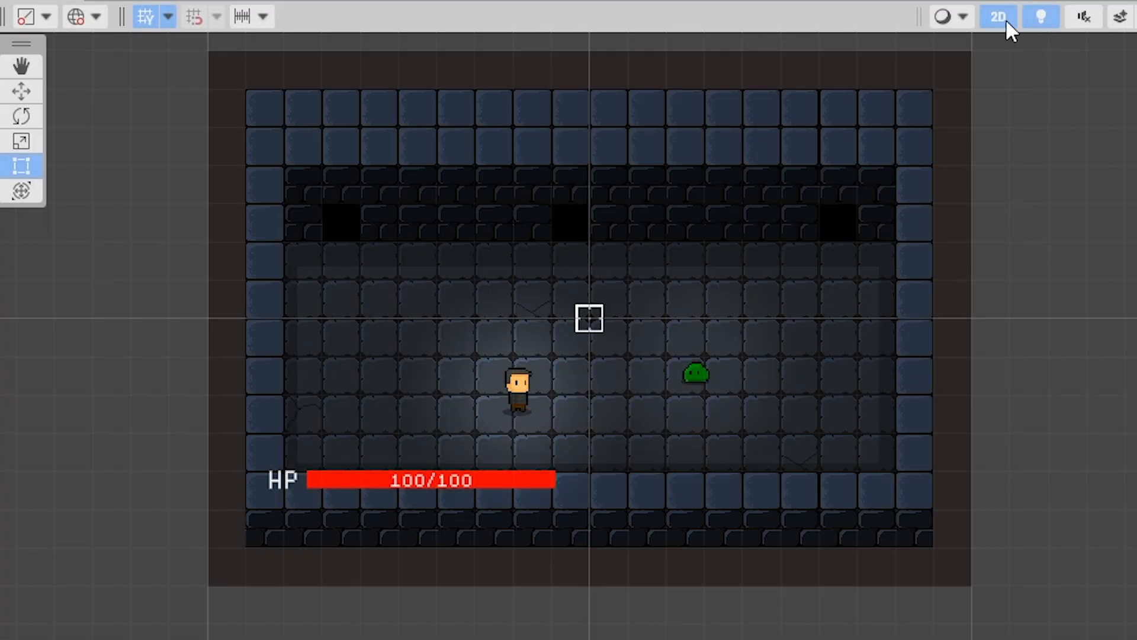
{"action": "left_click", "coordinate": [998, 16]}
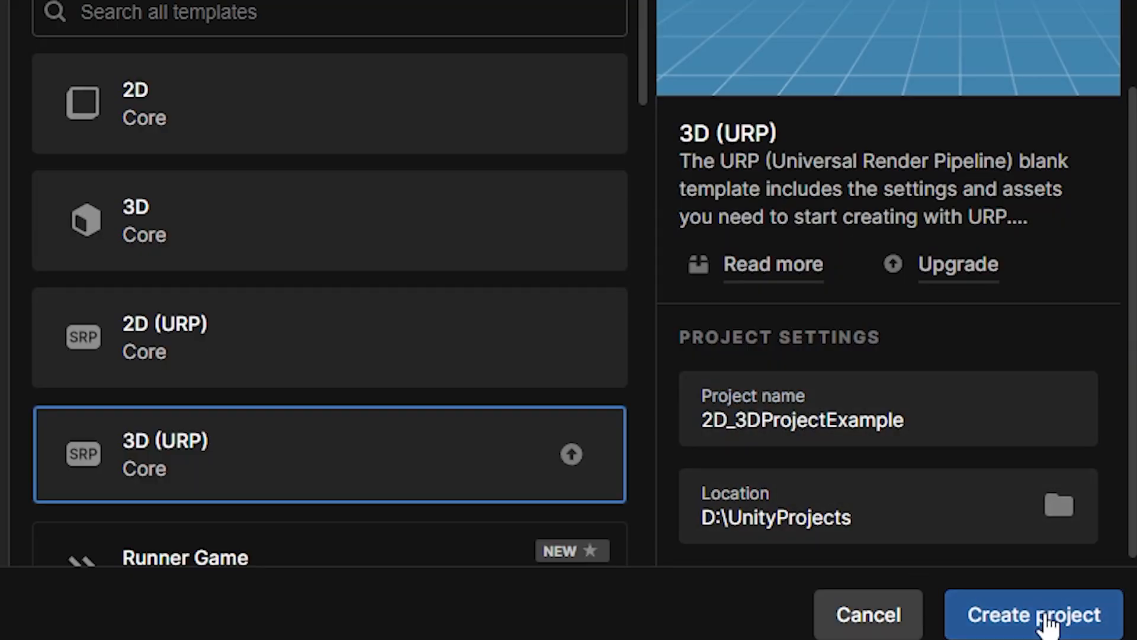
Step: Create a new 3D (URP) Unity project
{"action": "left_click", "coordinate": [1033, 614]}
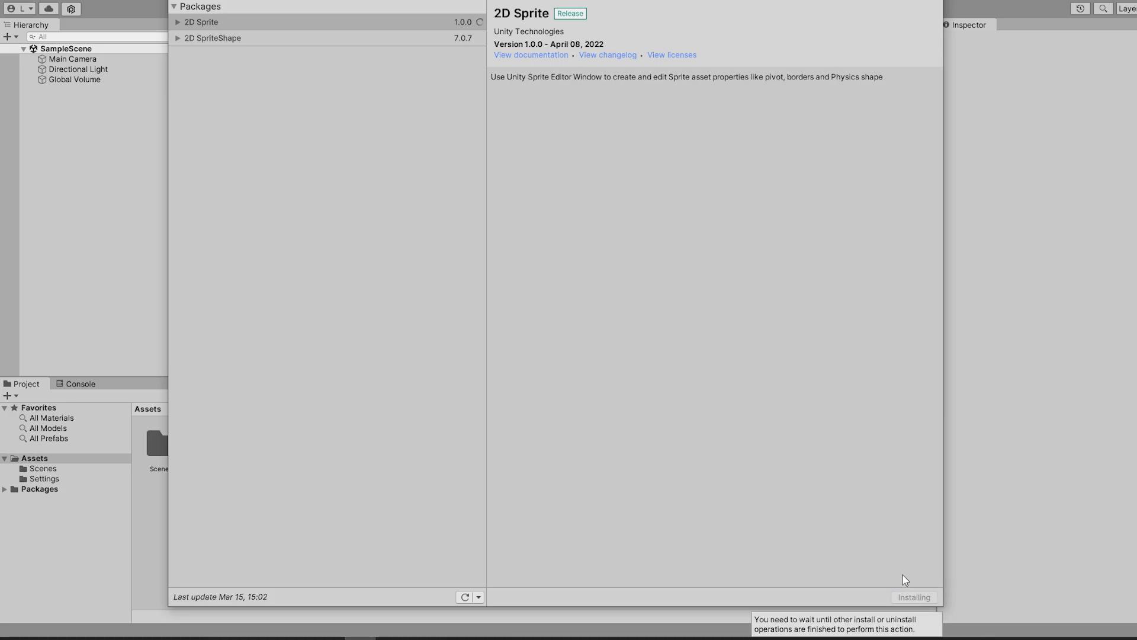
{"action": "mouse_move", "coordinate": [669, 306]}
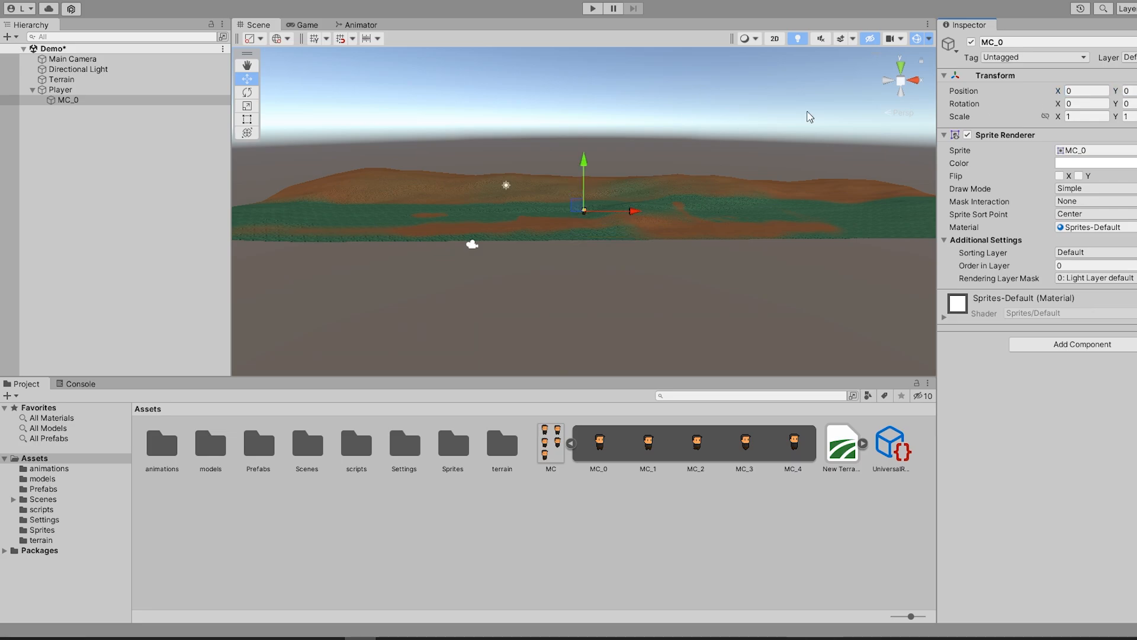
Step: Set the Player's Position X to 0 and raise it onto the terrain
{"action": "left_click", "coordinate": [61, 89]}
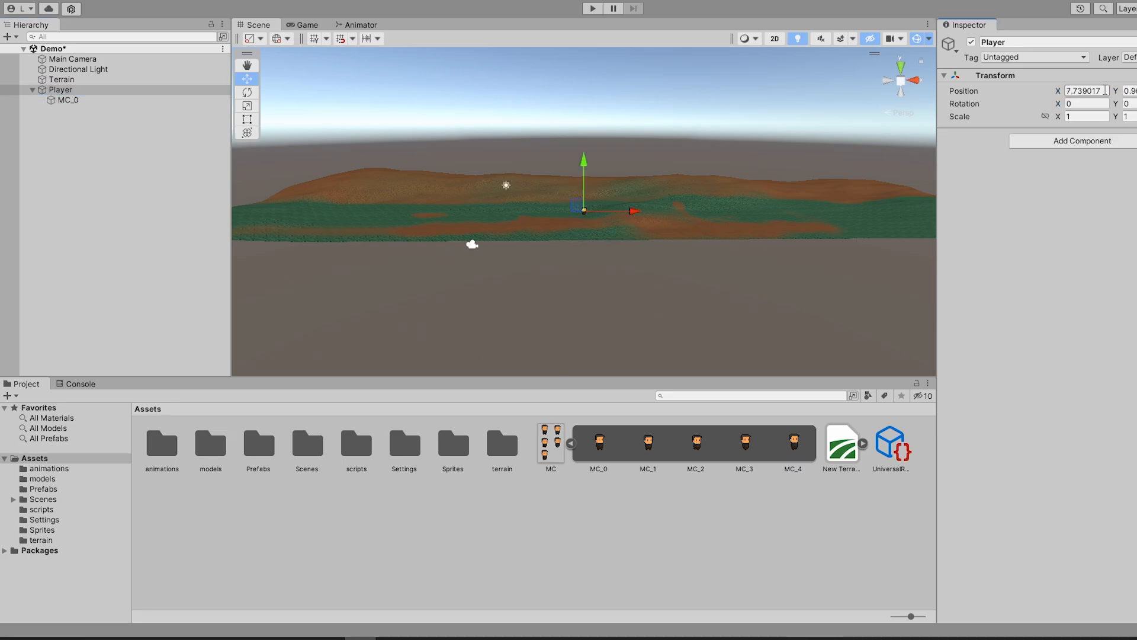
{"action": "type", "text": "0"}
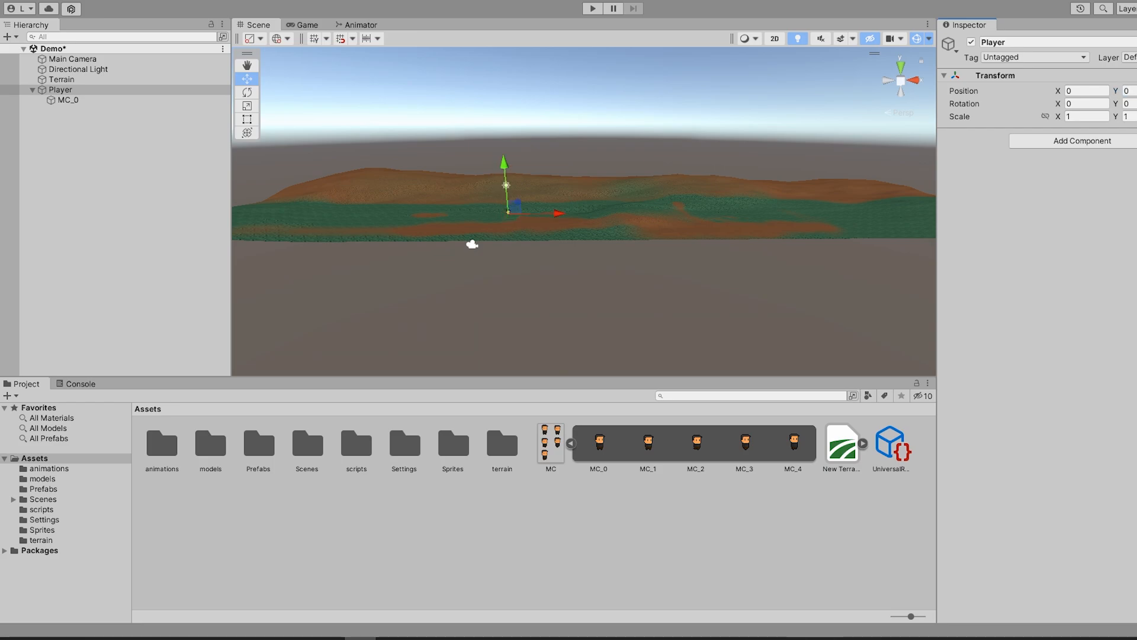
{"action": "mouse_move", "coordinate": [590, 179]}
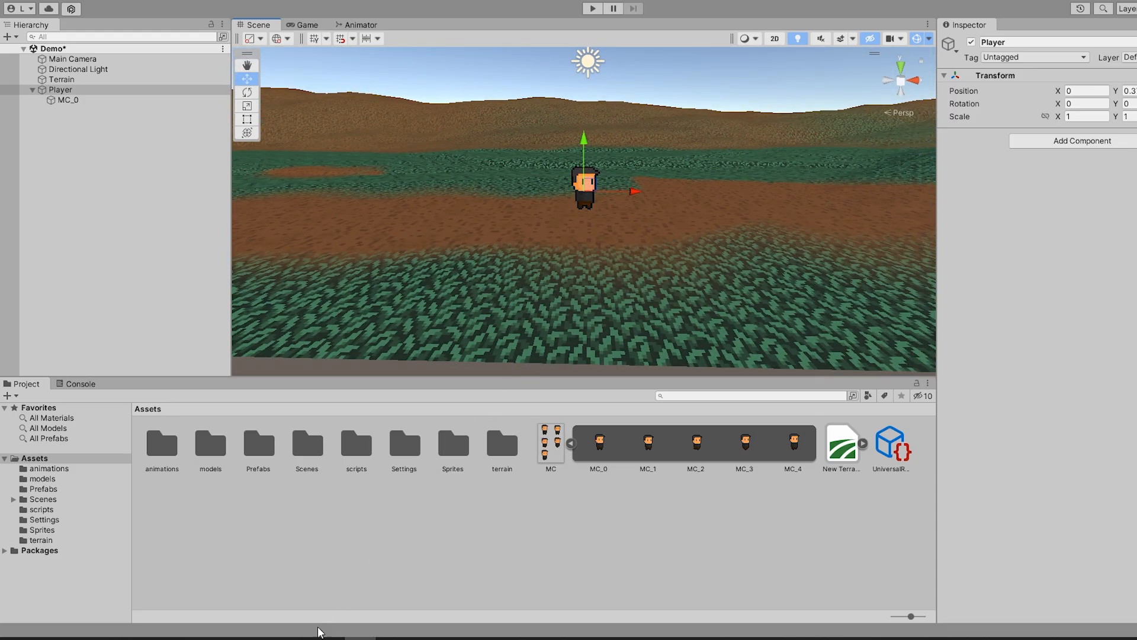
{"action": "left_click", "coordinate": [591, 8]}
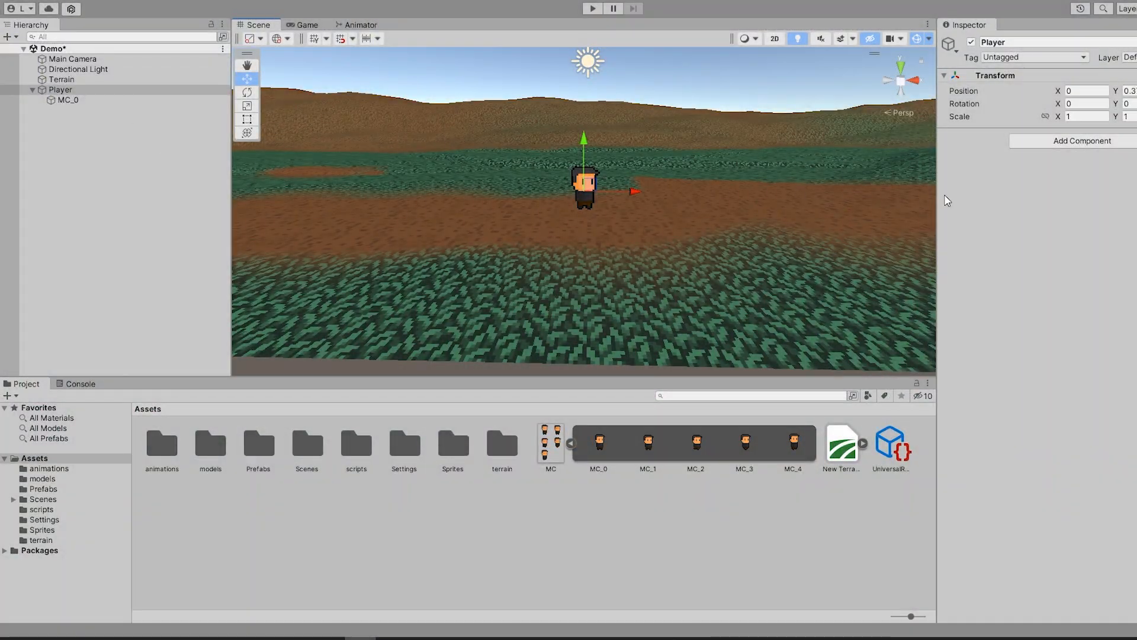
Step: Give the Player a Sphere Collider, a Rigidbody and a new PlayerController script
{"action": "type", "text": "sphere"}
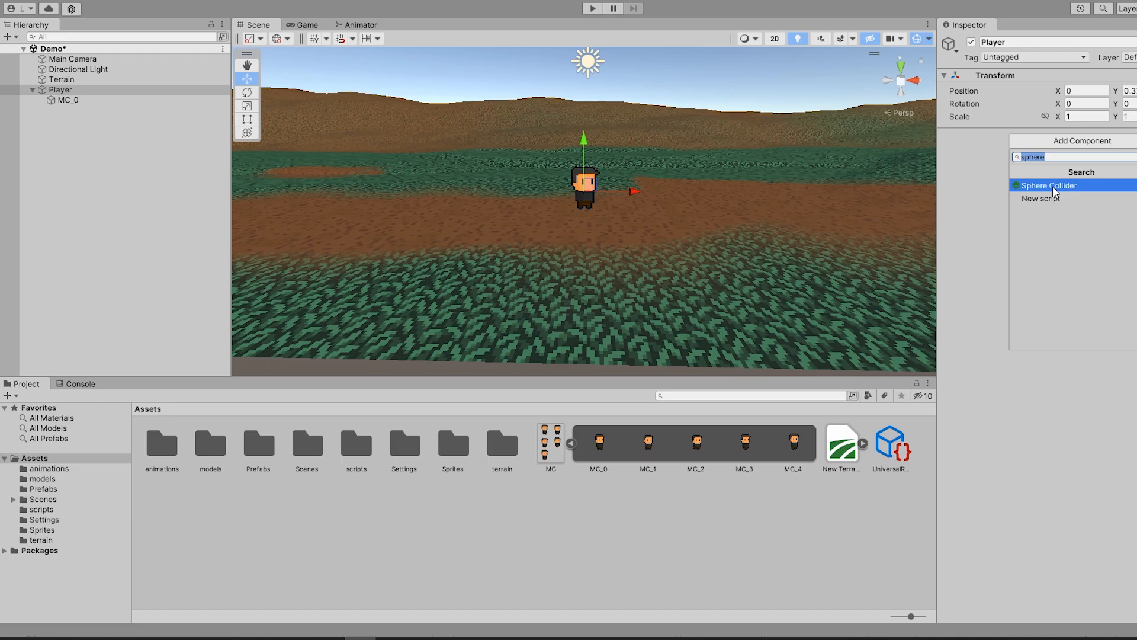
{"action": "left_click", "coordinate": [1048, 185]}
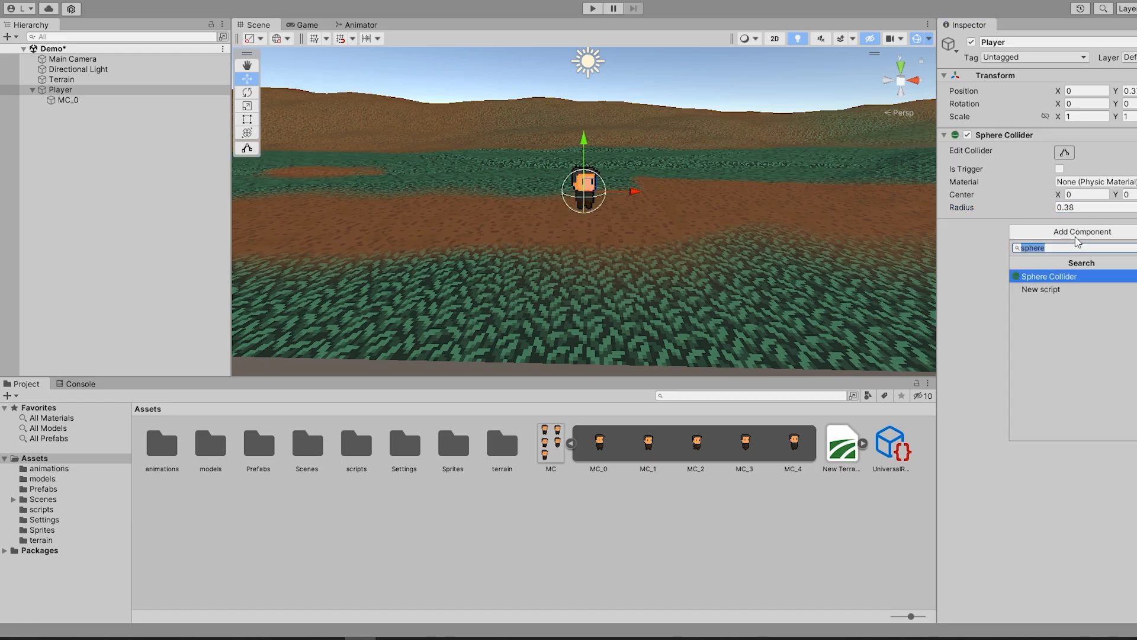
{"action": "left_click", "coordinate": [1048, 276]}
{"action": "type", "text": "PlayerController"}
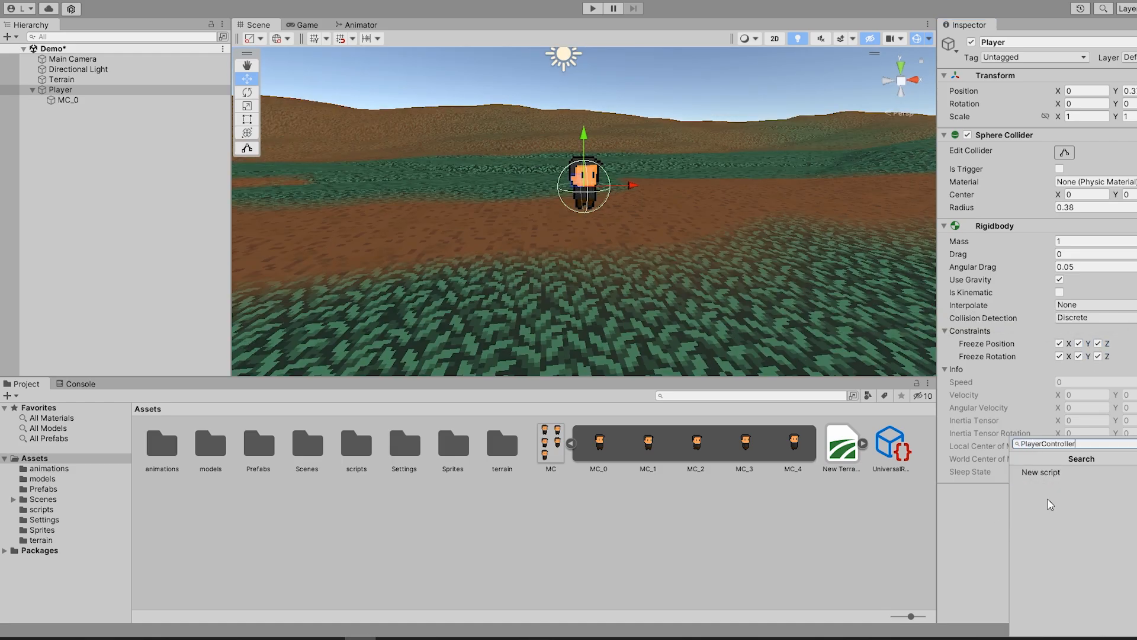
{"action": "left_click", "coordinate": [592, 8]}
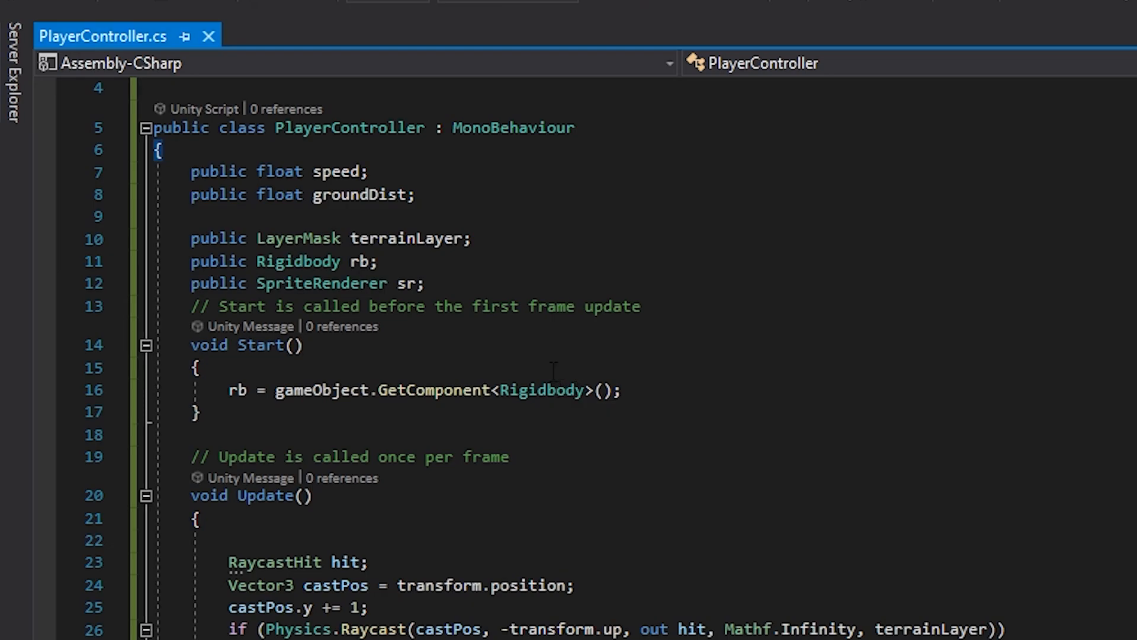
Step: Write raycast ground-snap, Input.GetAxis movement and flipX sprite flipping in PlayerController.cs
{"action": "left_click", "coordinate": [369, 172]}
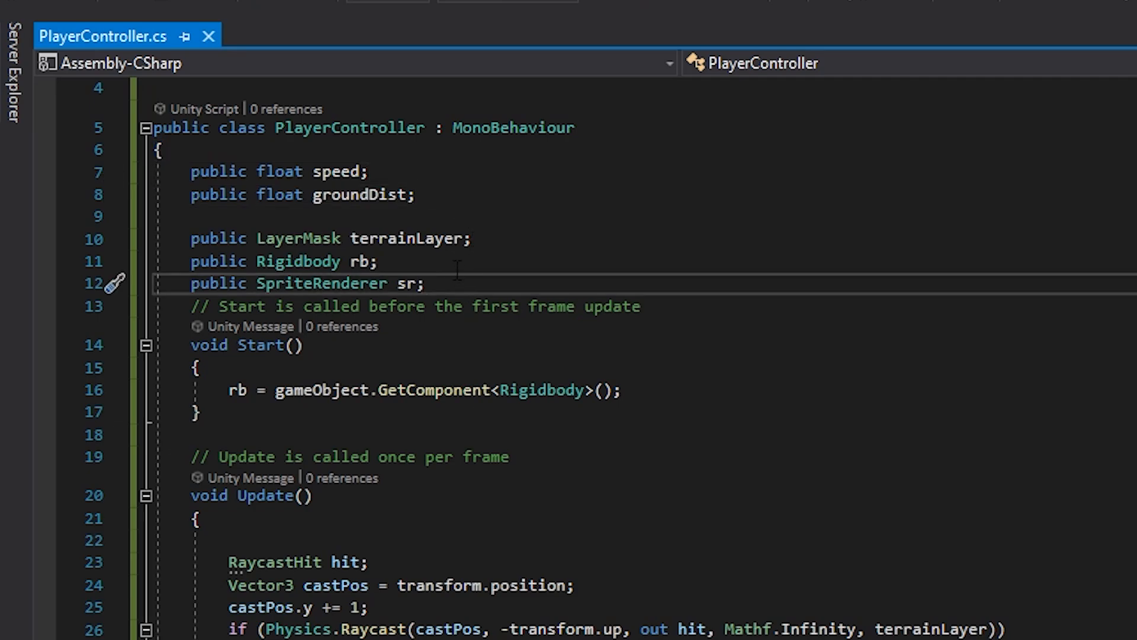
{"action": "left_click", "coordinate": [623, 390]}
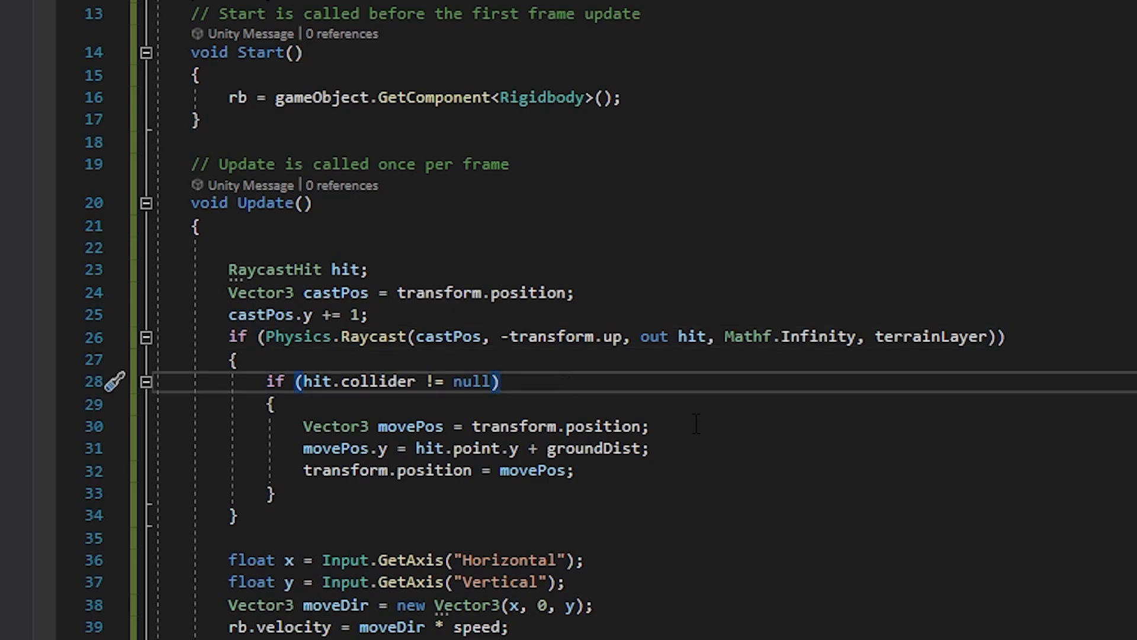
{"action": "left_click", "coordinate": [651, 448]}
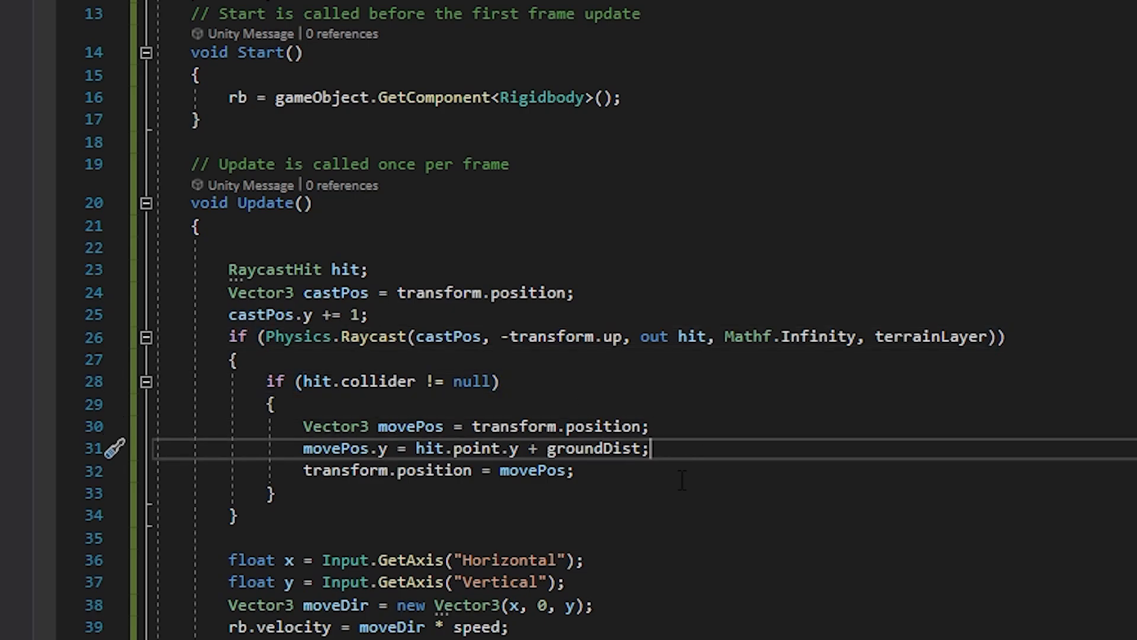
{"action": "scroll", "scroll_direction": "down", "scroll_amount": 3}
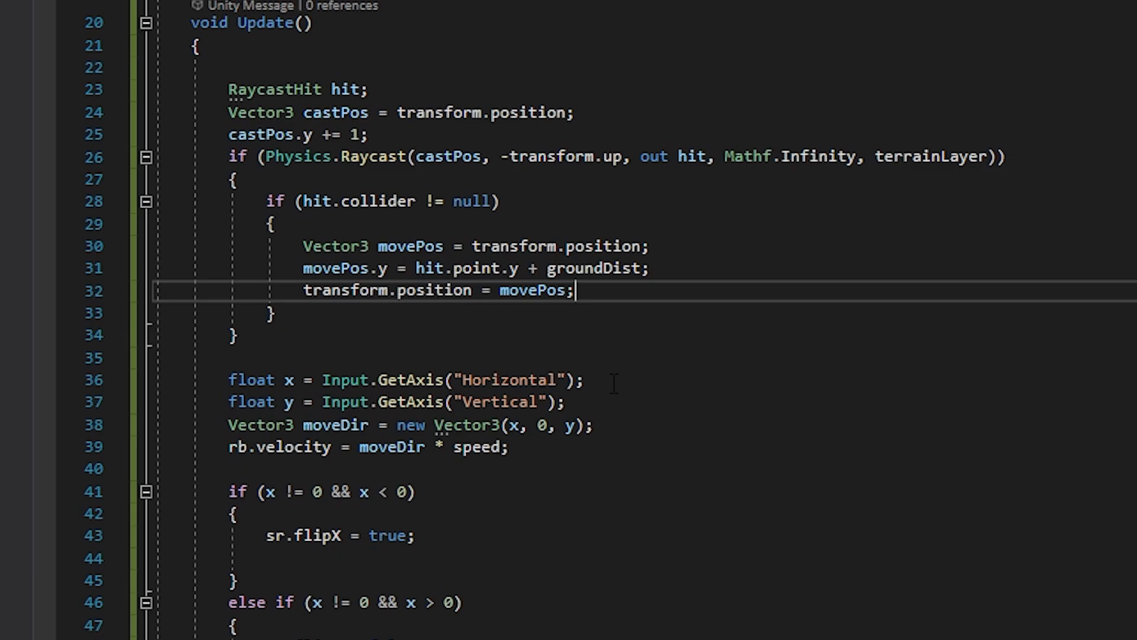
{"action": "scroll", "scroll_direction": "down", "scroll_amount": 3}
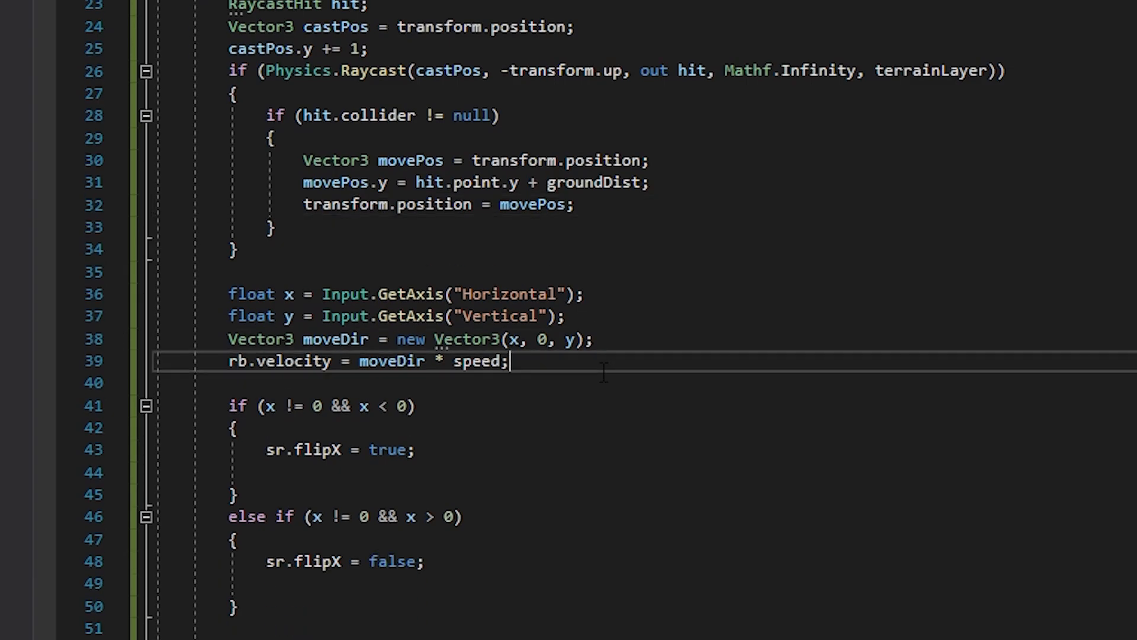
{"action": "scroll", "scroll_direction": "down", "scroll_amount": 3}
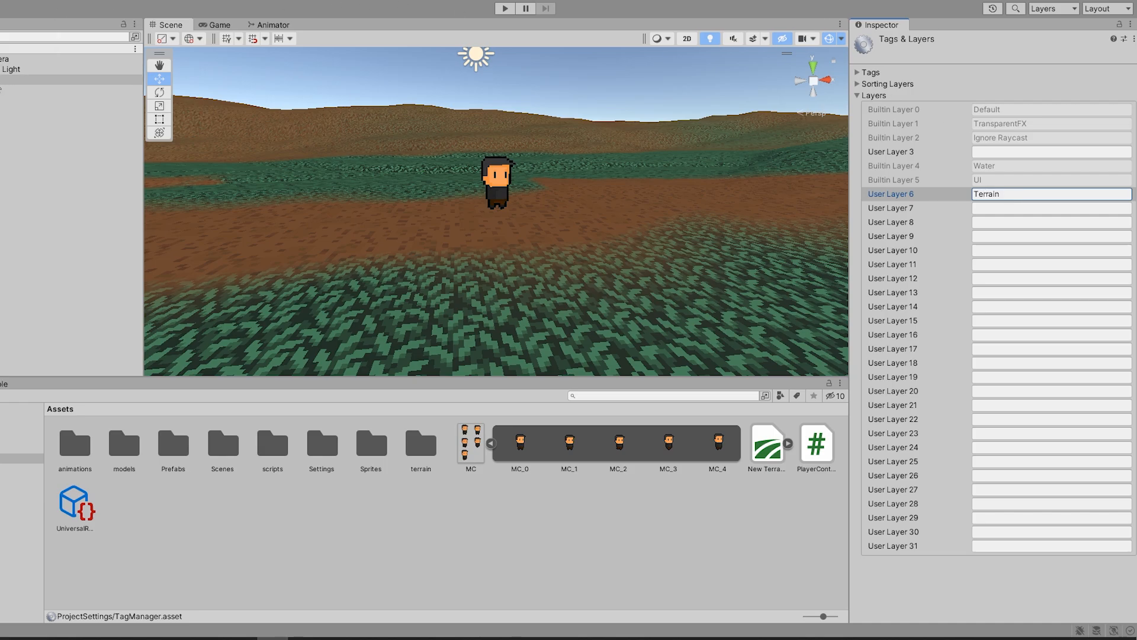
Step: Set the Player Controller's Speed to 3 and Terrain Layer to Terrain
{"action": "left_click", "coordinate": [1081, 57]}
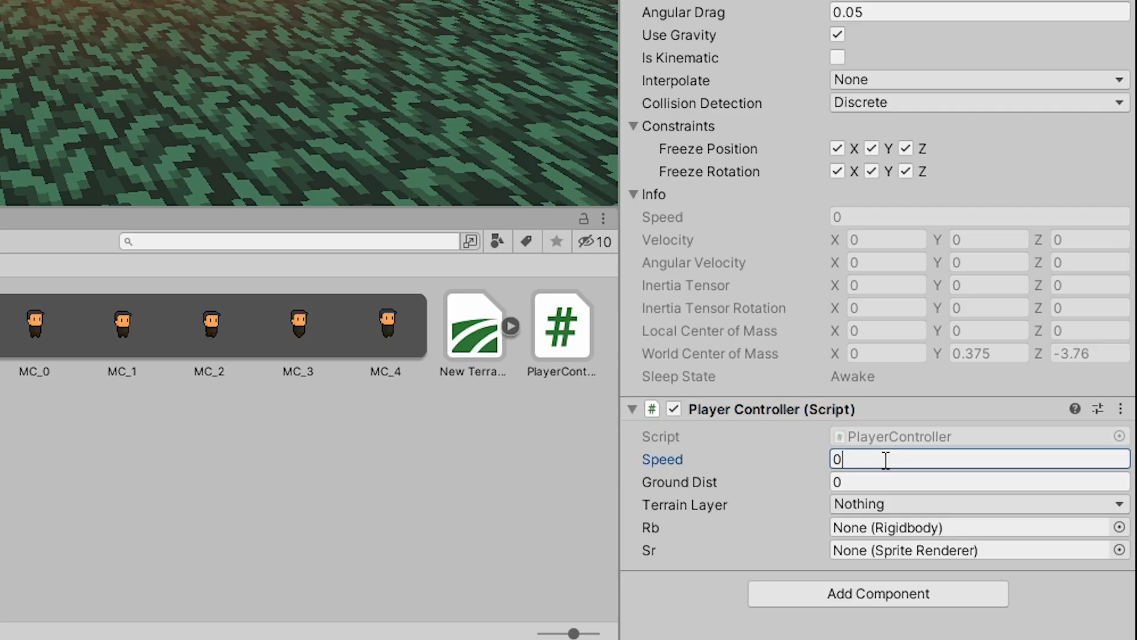
{"action": "type", "text": "3"}
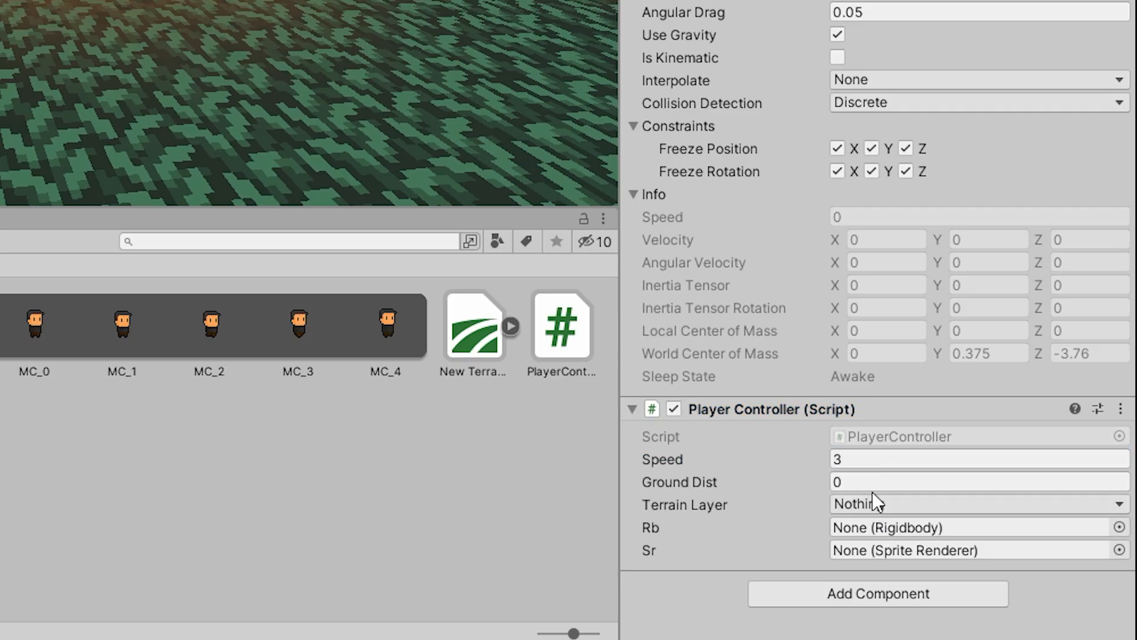
{"action": "left_click", "coordinate": [977, 504]}
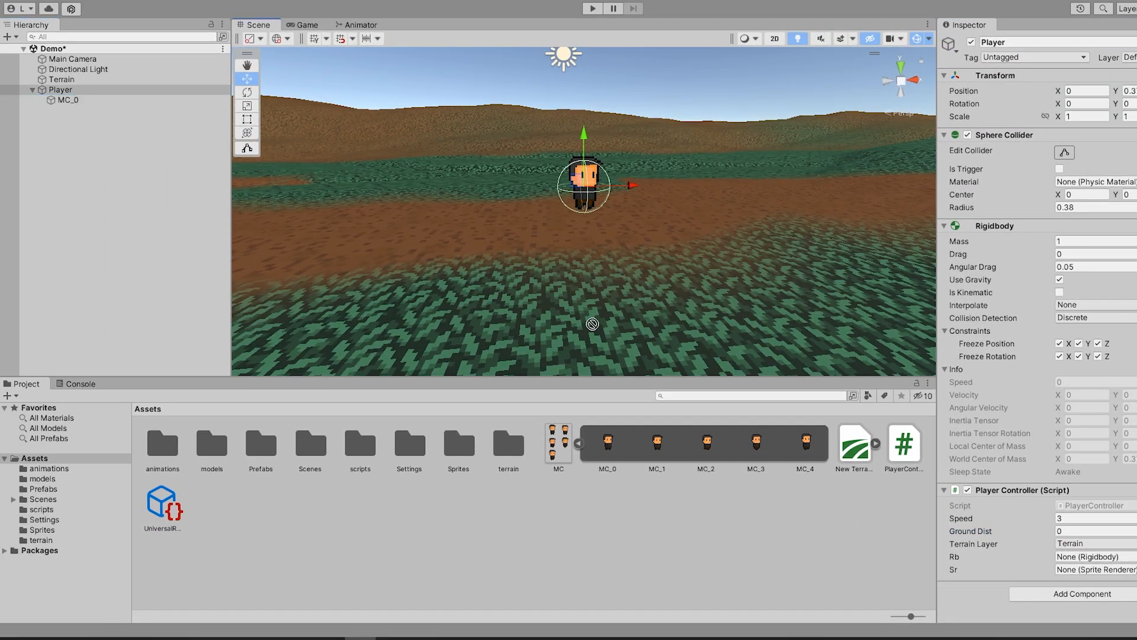
Step: Play-test walking and set Ground Dist to 0.35, then stop and show Prefabs
{"action": "left_click", "coordinate": [592, 8]}
{"action": "type", "text": ".34"}
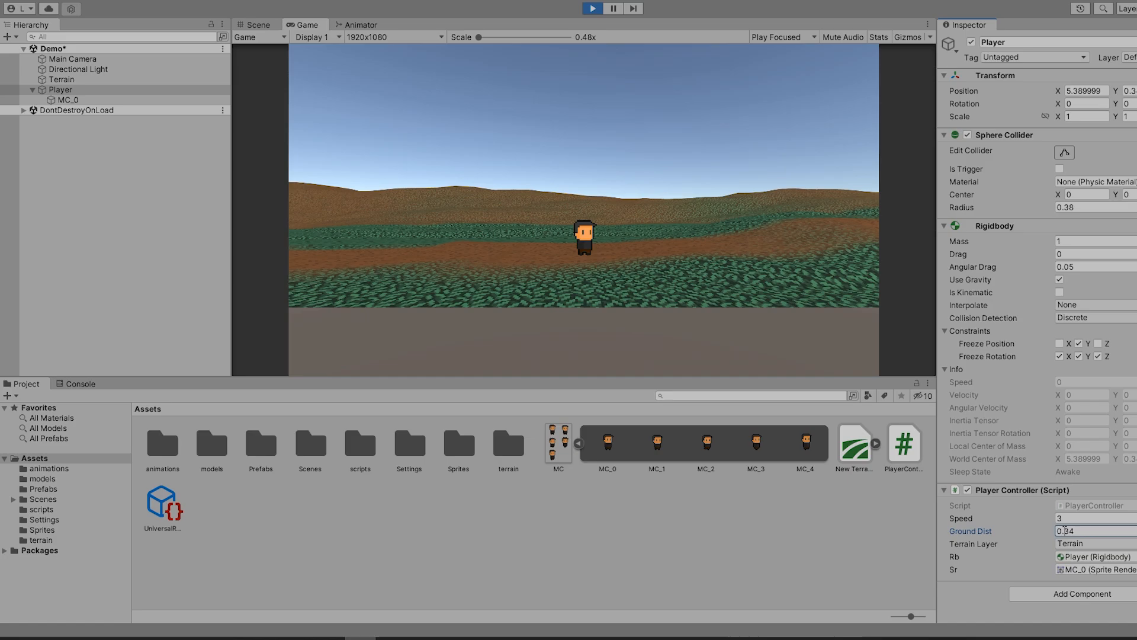
{"action": "triple_click", "coordinate": [1088, 530]}
{"action": "type", "text": "0.35"}
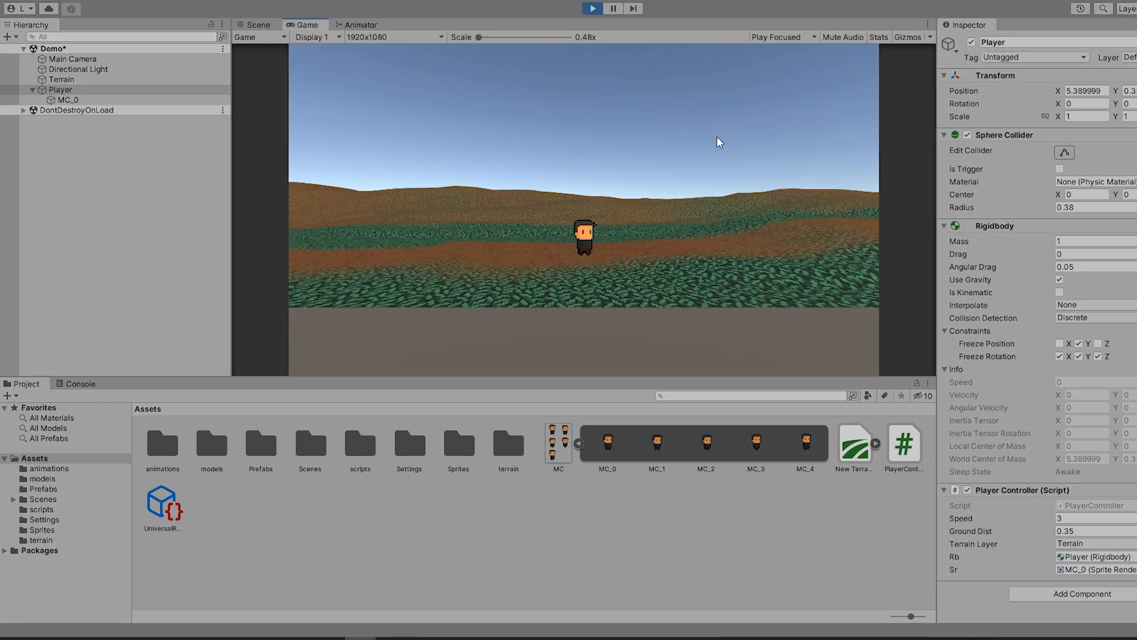
{"action": "key", "text": "d"}
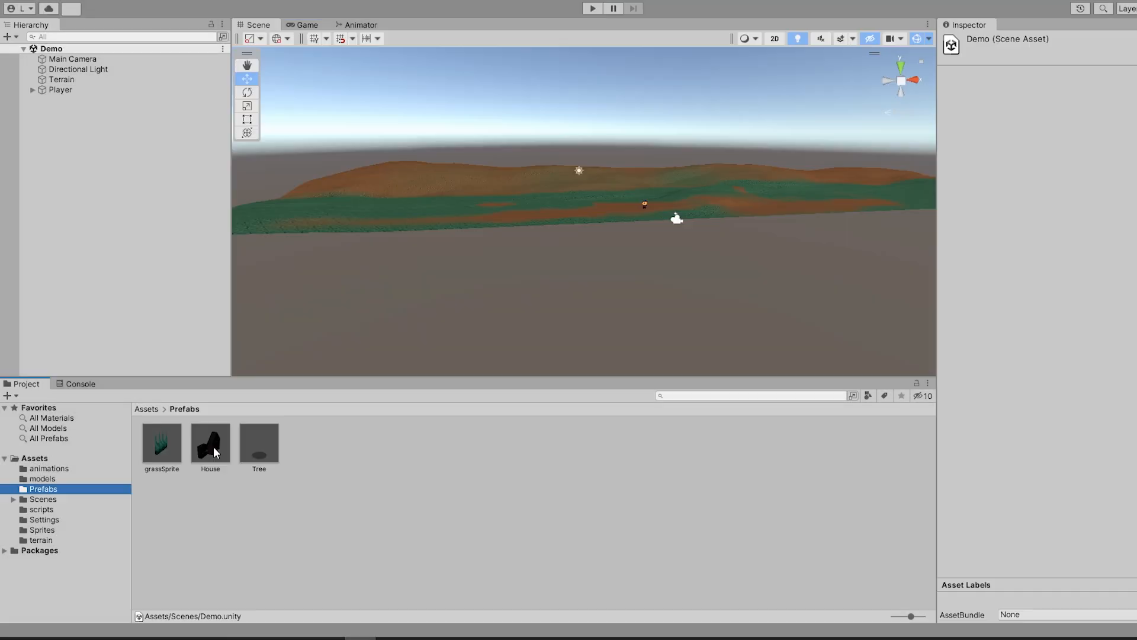
Step: Drag the House prefab onto the terrain near the player and select it
{"action": "left_click_drag", "start_coordinate": [210, 439], "coordinate": [663, 206]}
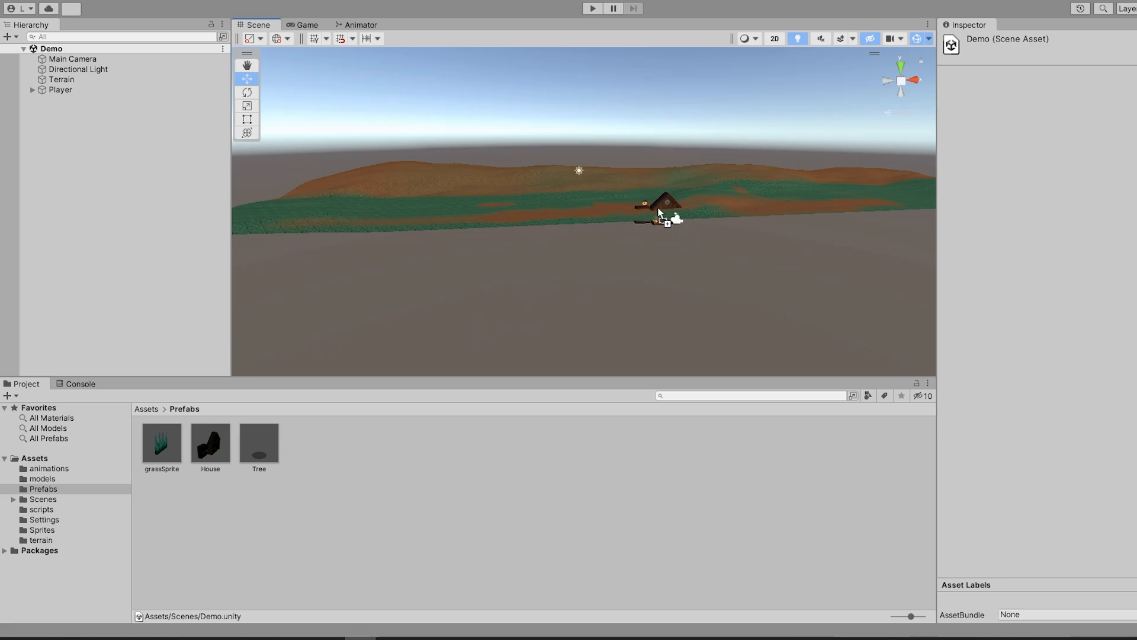
{"action": "left_click", "coordinate": [660, 202]}
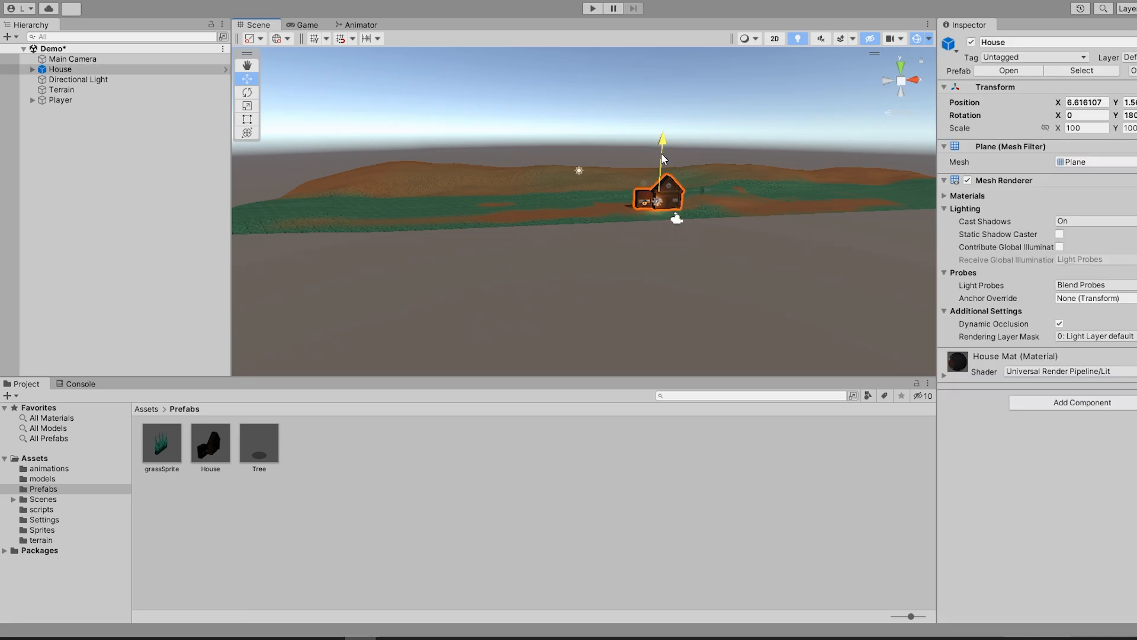
{"action": "scroll", "scroll_direction": "down", "scroll_amount": 3}
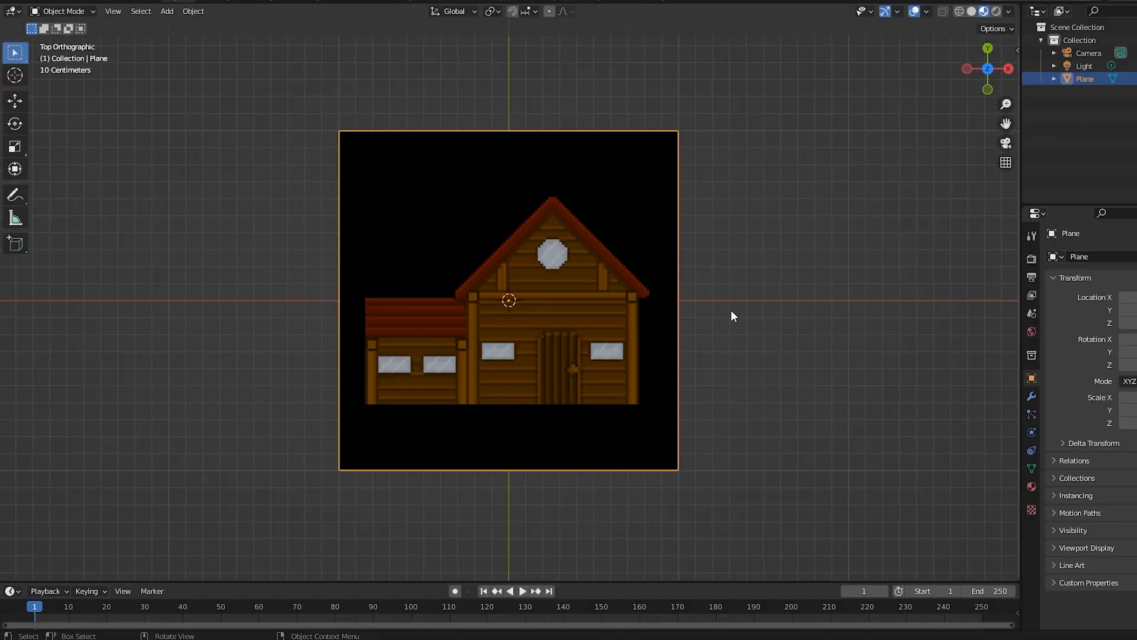
{"action": "key", "text": "Tab"}
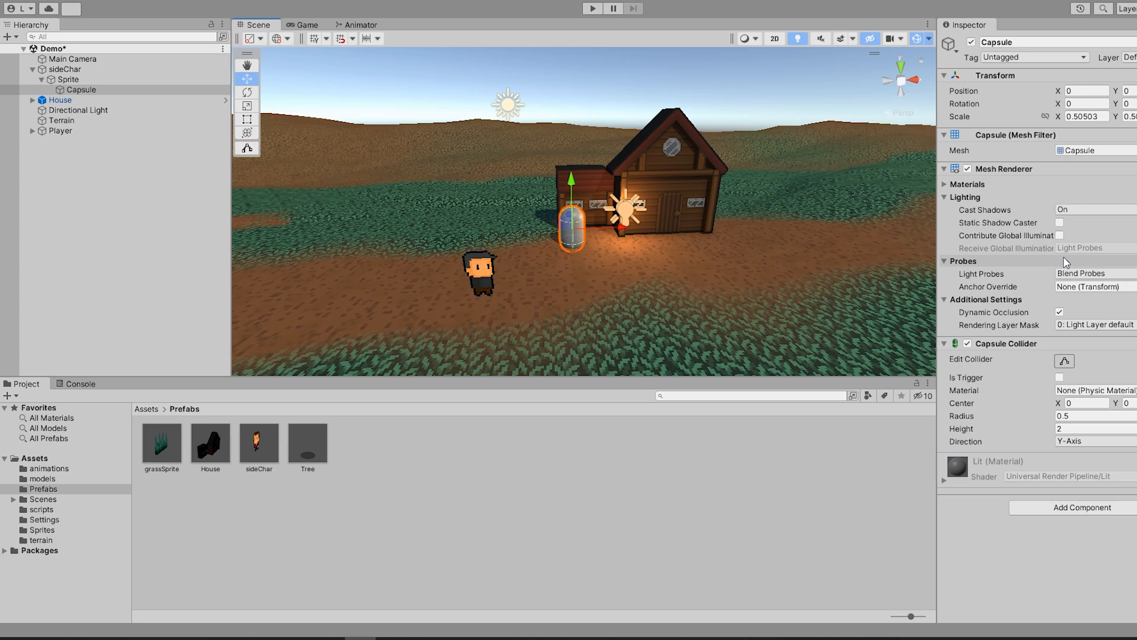
Step: Set the Capsule's Mesh Renderer Cast Shadows to Shadows Only
{"action": "left_click", "coordinate": [1080, 210]}
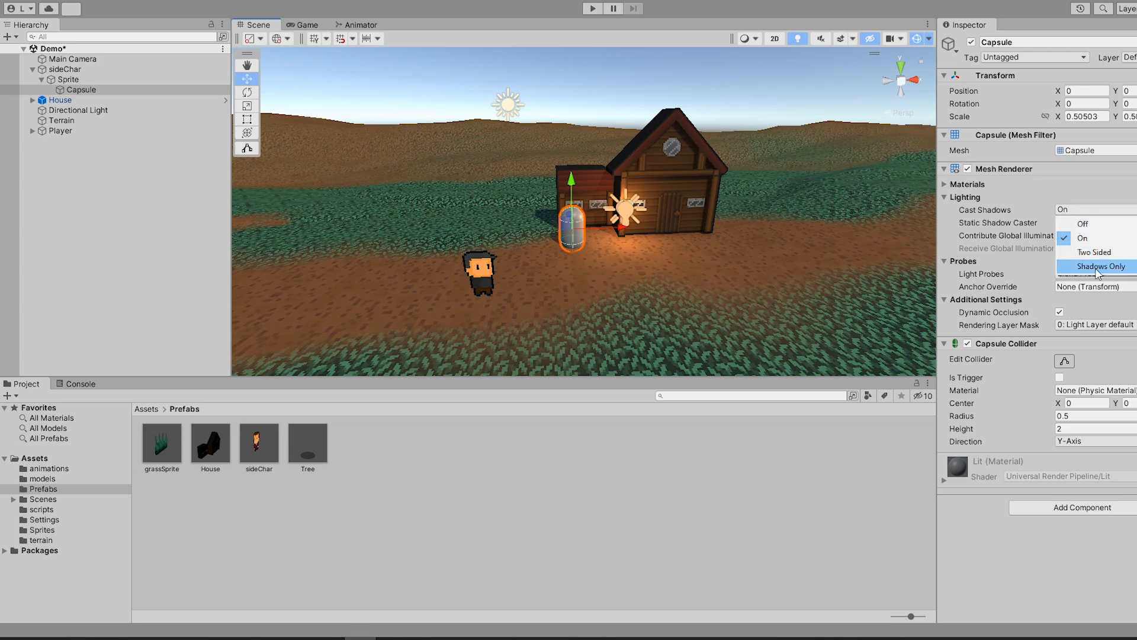
{"action": "left_click", "coordinate": [1101, 265]}
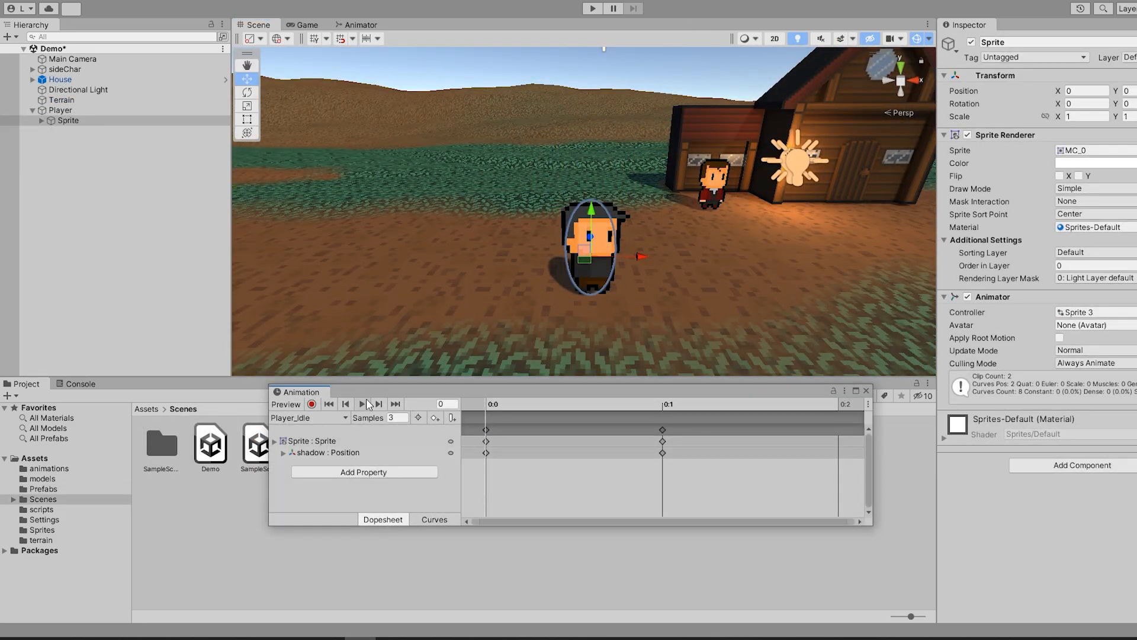
Step: Preview the Player_Walk clip, expanding Sprite to reveal the shadow child's keyframes
{"action": "left_click", "coordinate": [361, 404]}
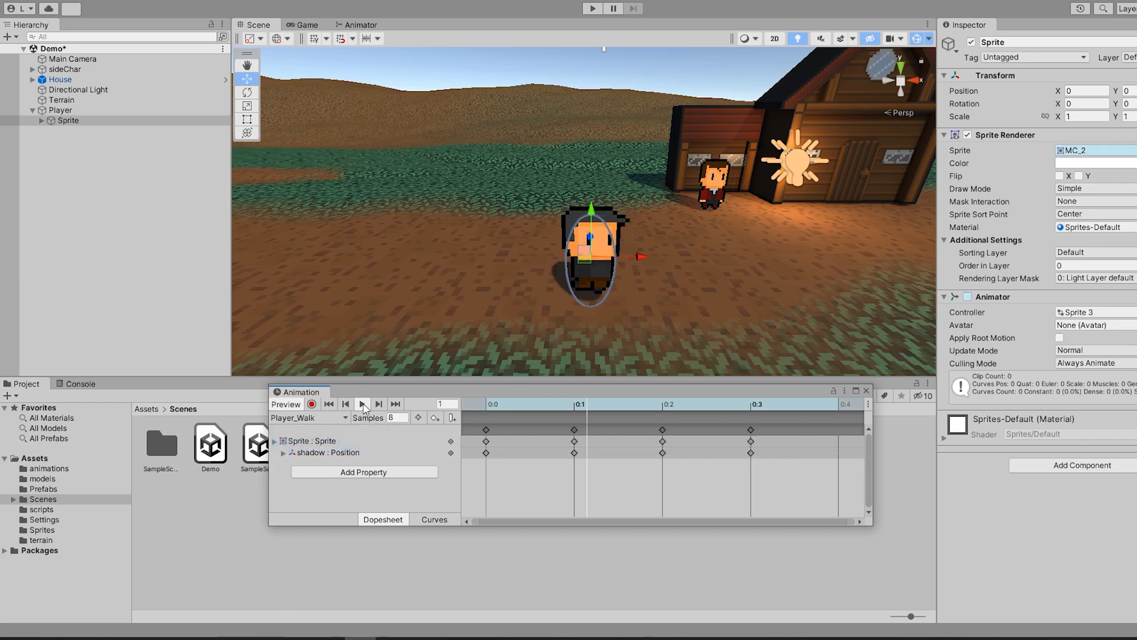
{"action": "mouse_move", "coordinate": [363, 404]}
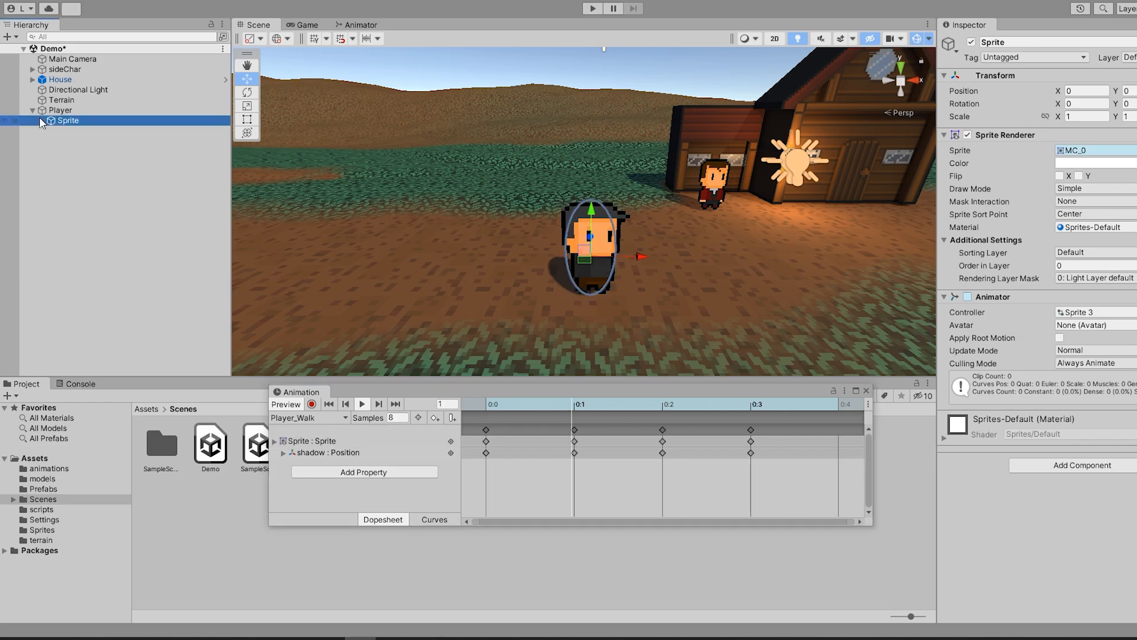
{"action": "left_click", "coordinate": [433, 520]}
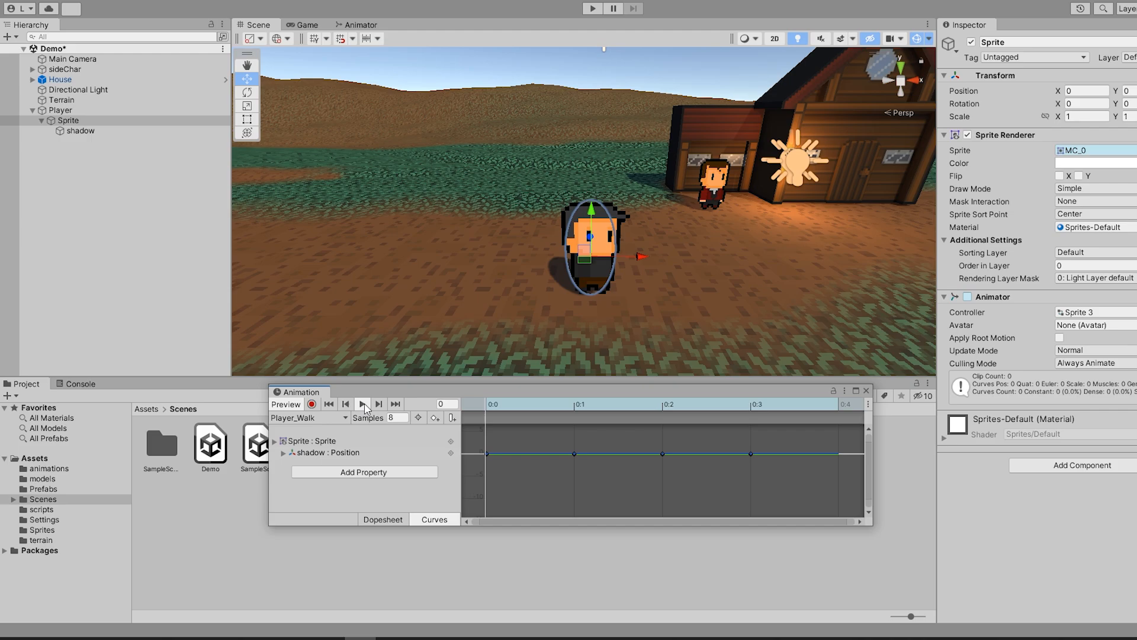
{"action": "left_click", "coordinate": [361, 404]}
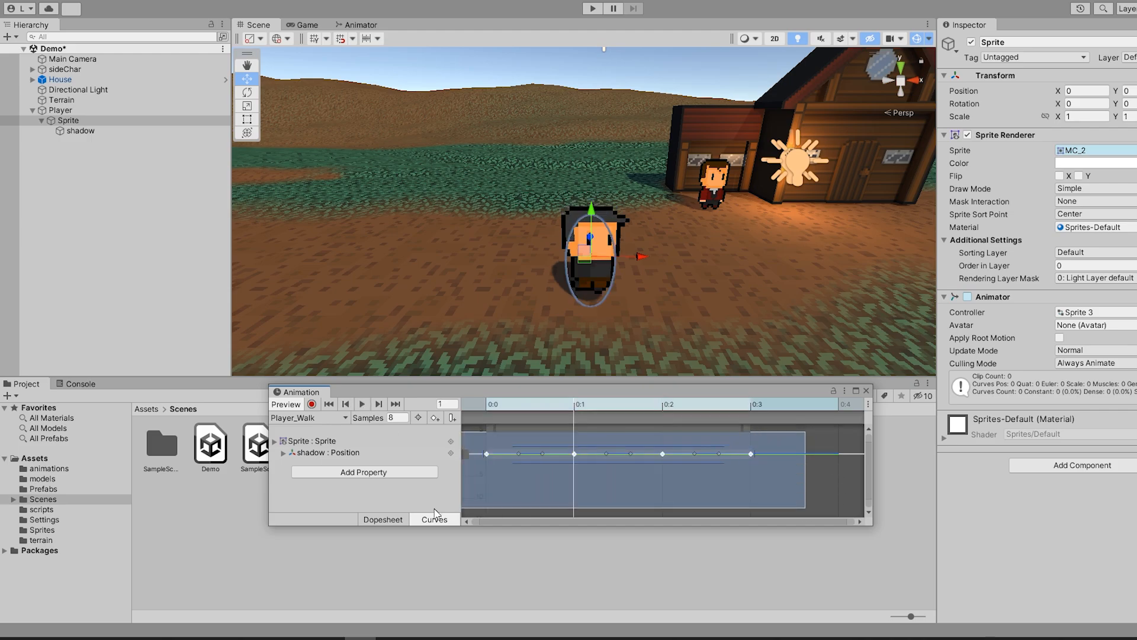
{"action": "right_click", "coordinate": [574, 453]}
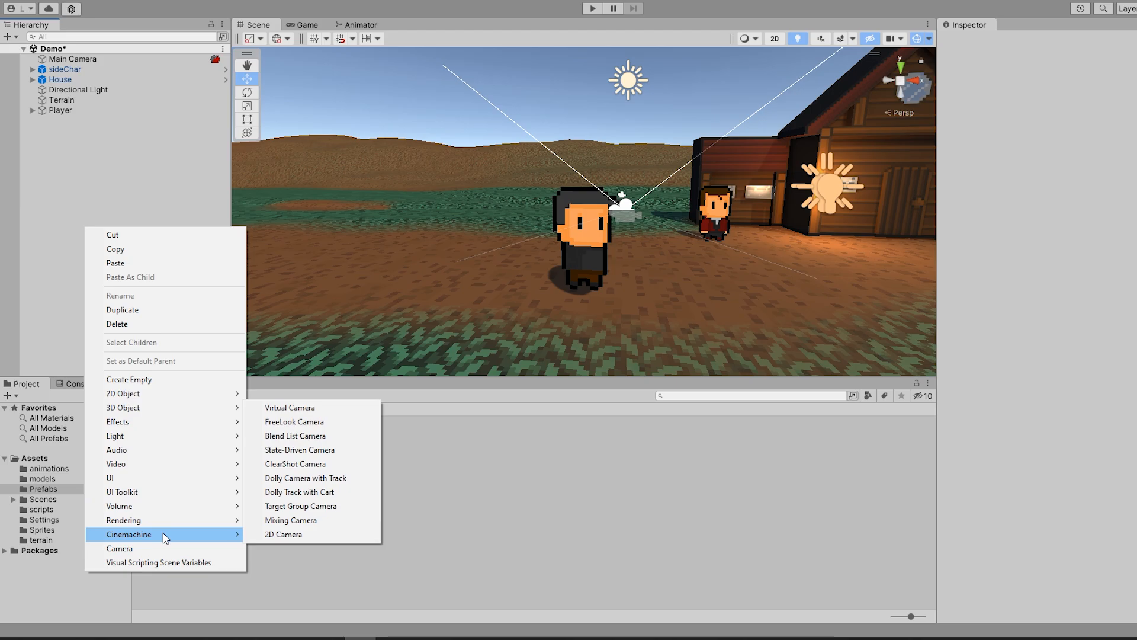
Step: Add Cinemachine virtual camera CM vcam1 following the Player, with Rotation X set to 6.12
{"action": "left_click", "coordinate": [289, 407]}
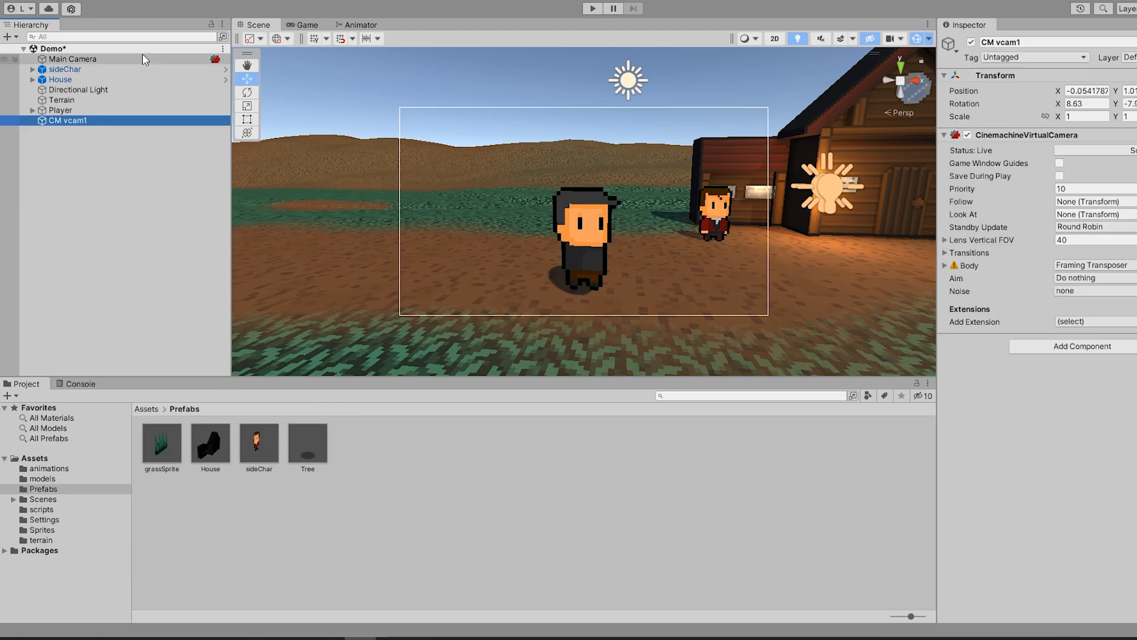
{"action": "left_click", "coordinate": [306, 24]}
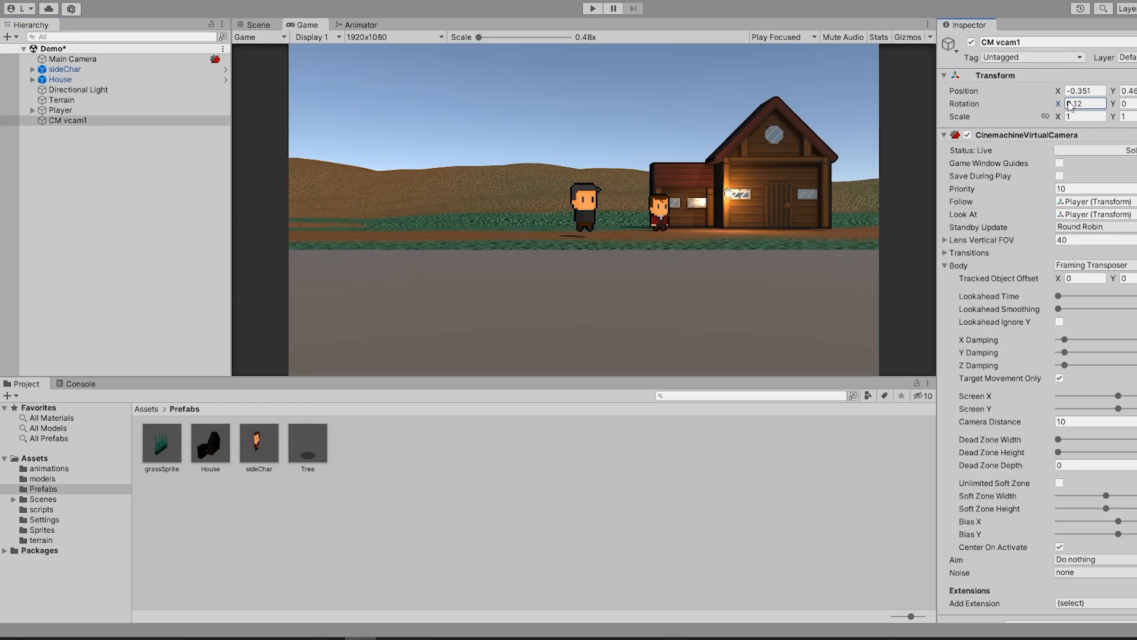
{"action": "type", "text": "6.12"}
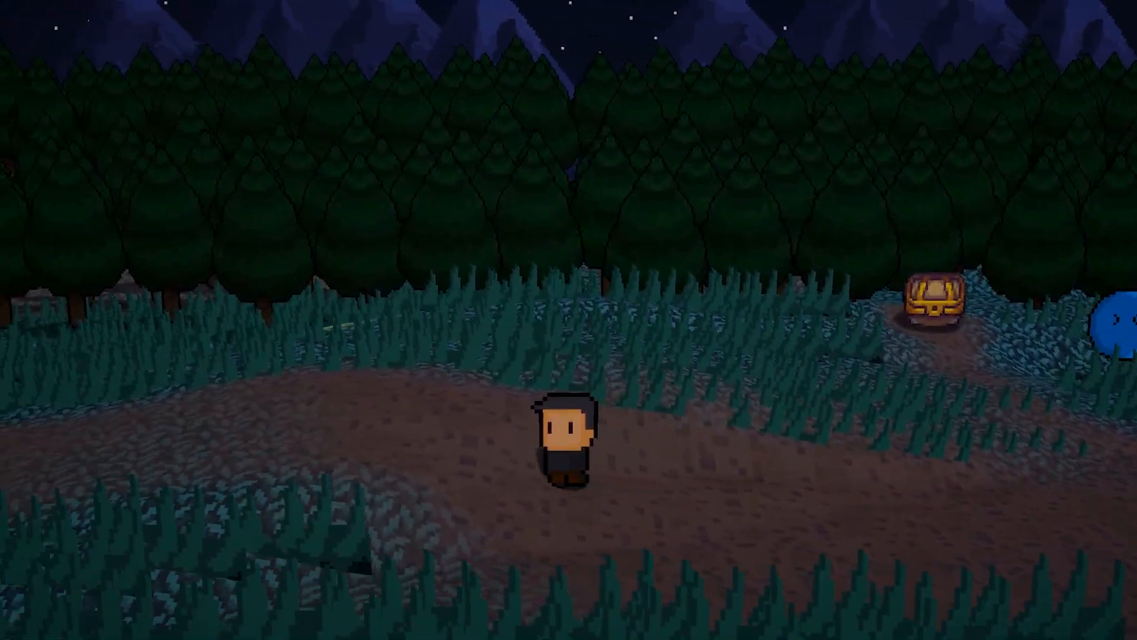
Step: Type the comment 'This video is so good, omg!!!!!! :D :D :D'
{"action": "type", "text": "This video is so good, omg"}
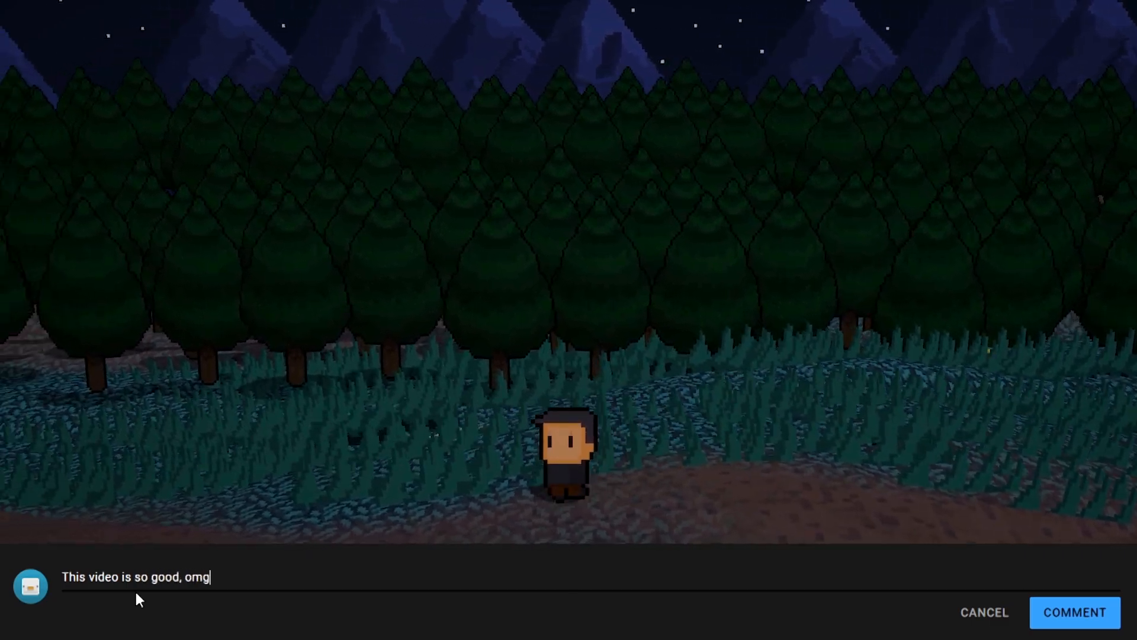
{"action": "type", "text": "!!!!!! :D :D :D"}
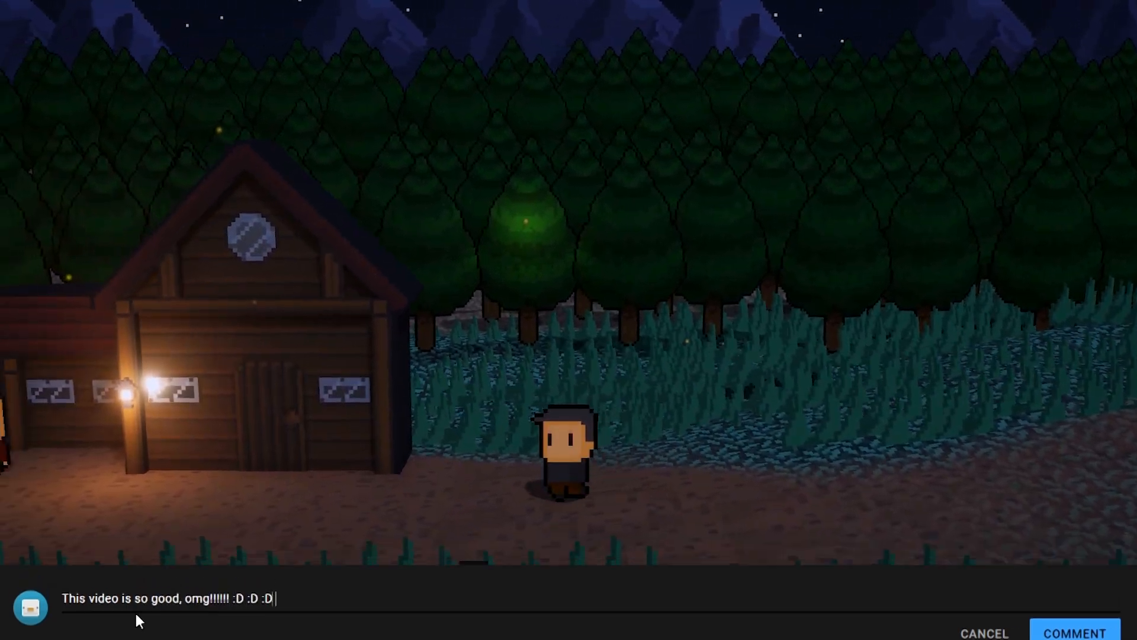